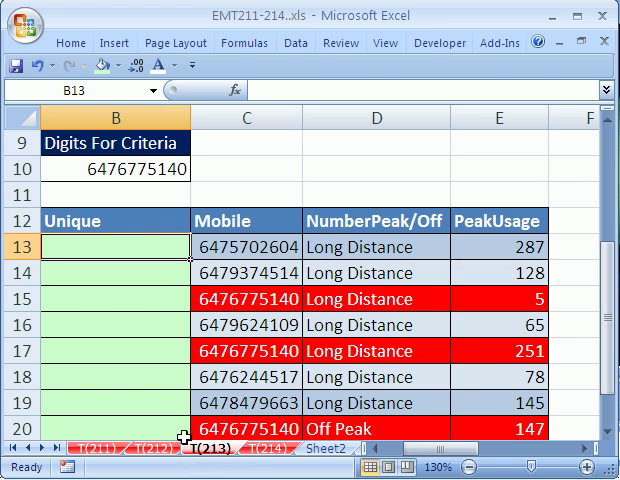
mouse_move(550, 320)
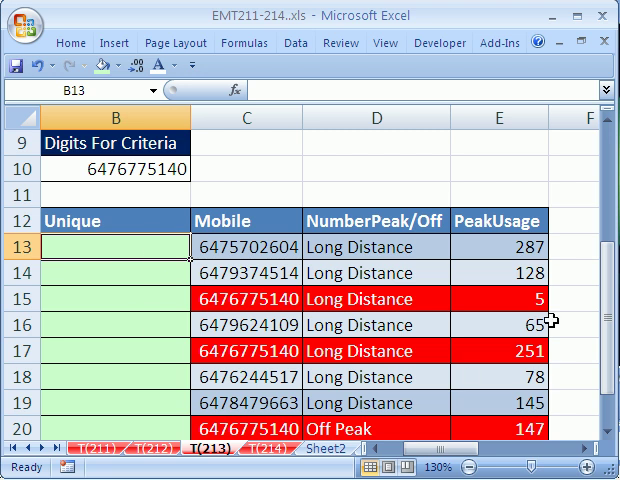
mouse_move(432, 273)
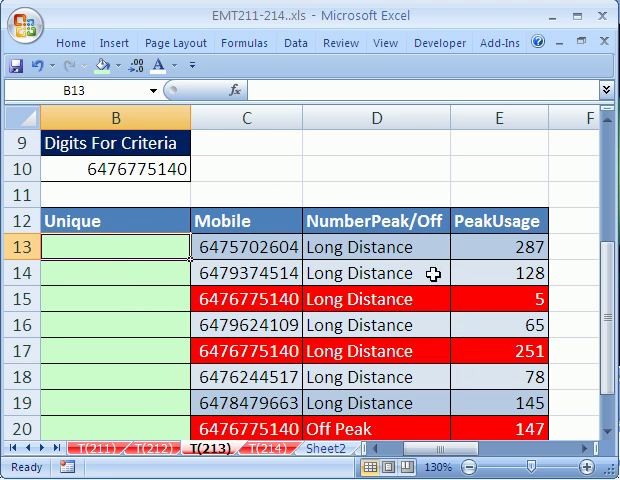
mouse_move(373, 160)
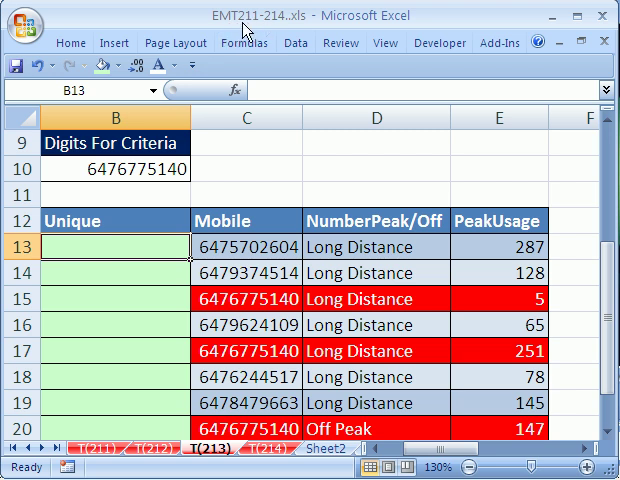
mouse_move(238, 413)
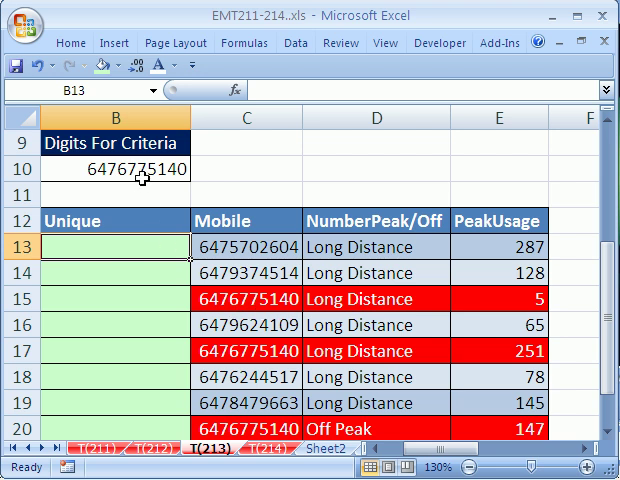
mouse_move(268, 351)
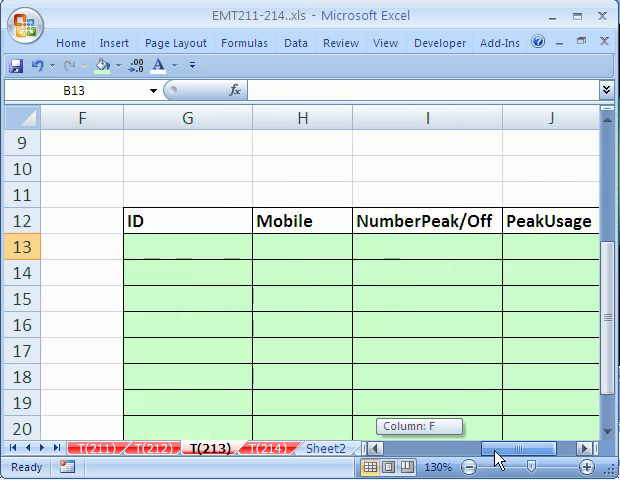
Enter =C13&COUNTIF($C$13:C13,C13) in B13 and fill it down to B21
scroll("left", 3)
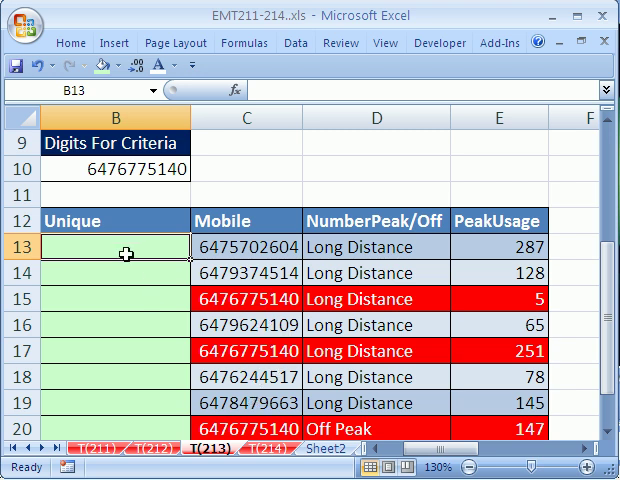
mouse_move(105, 391)
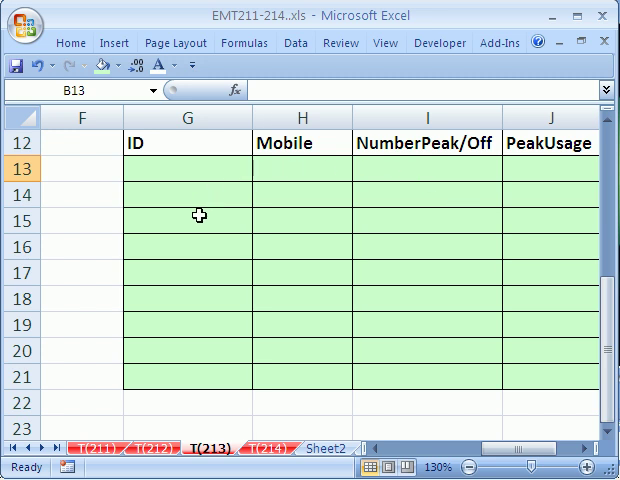
mouse_move(328, 330)
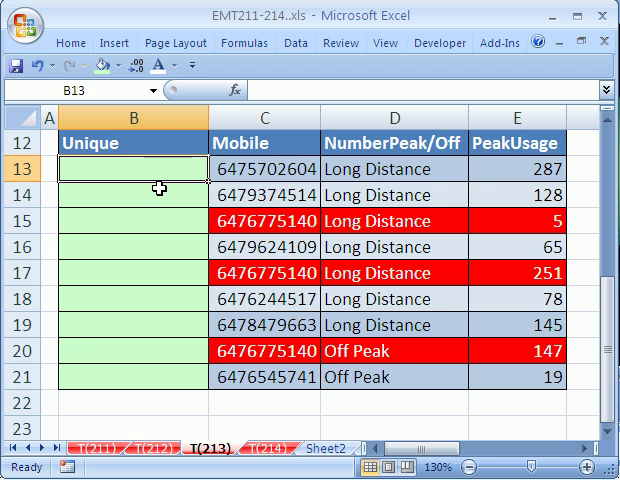
type("=C13")
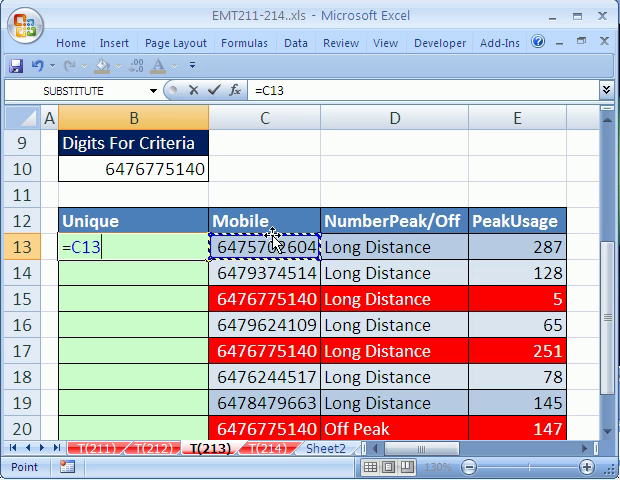
type("&")
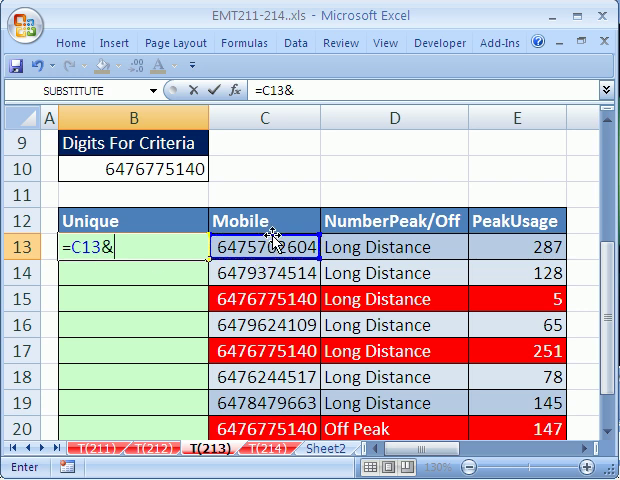
type("counti")
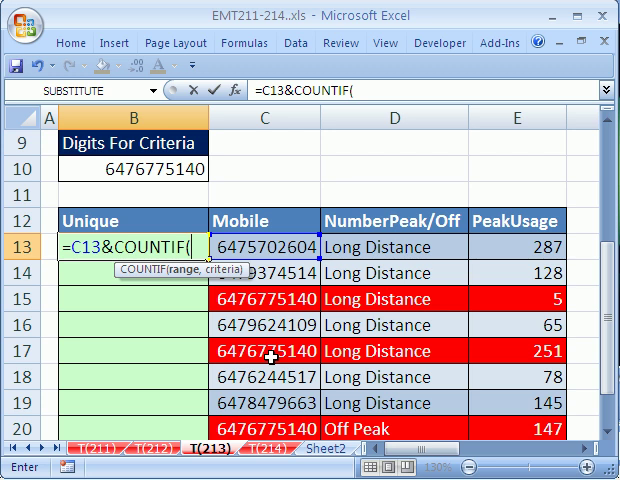
mouse_move(271, 242)
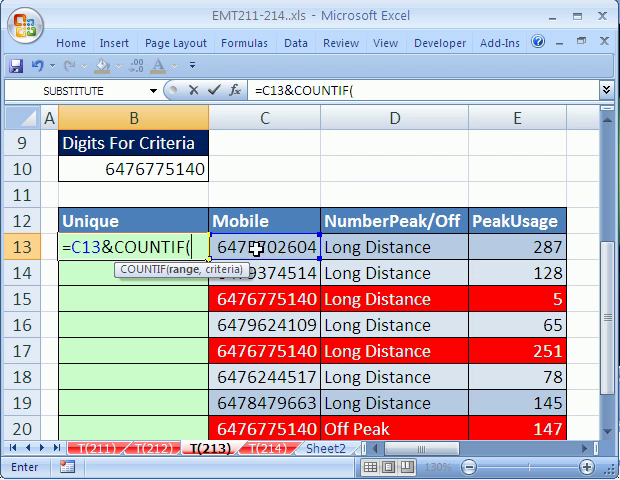
left_click(258, 247)
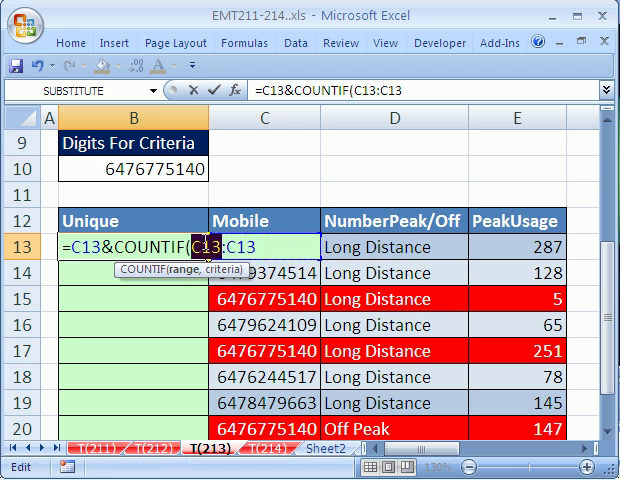
key("F4")
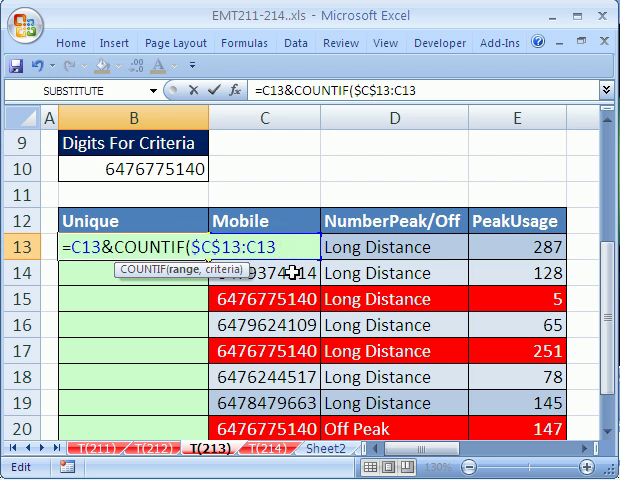
type(",C13)")
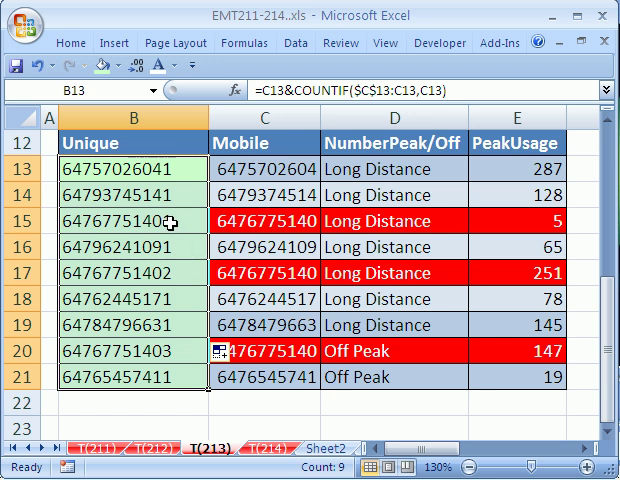
double_click(120, 220)
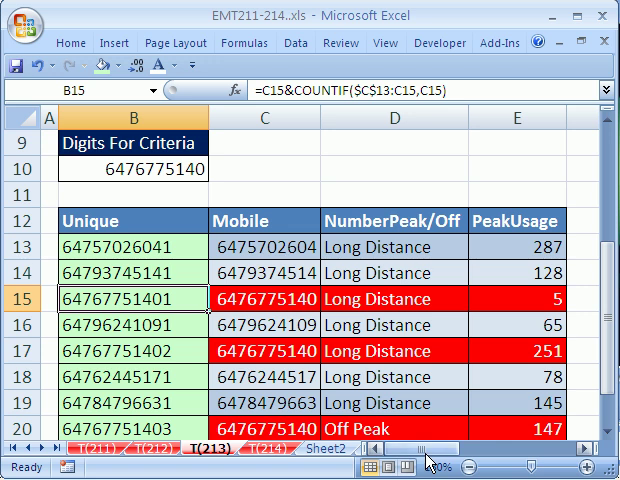
Zoom the view out and add a Count heading in C9
left_click(592, 463)
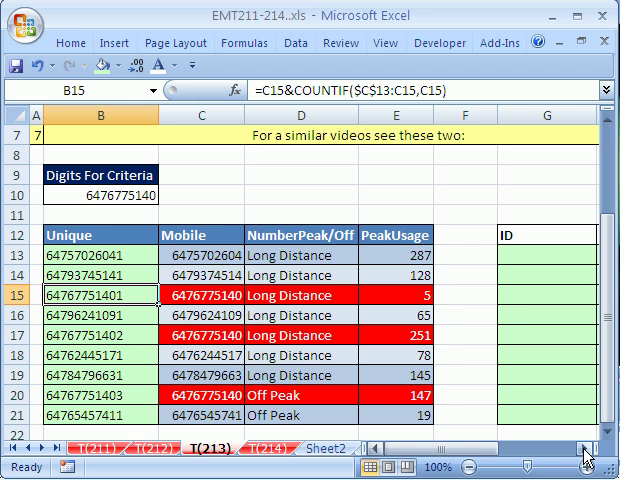
scroll("right", 3)
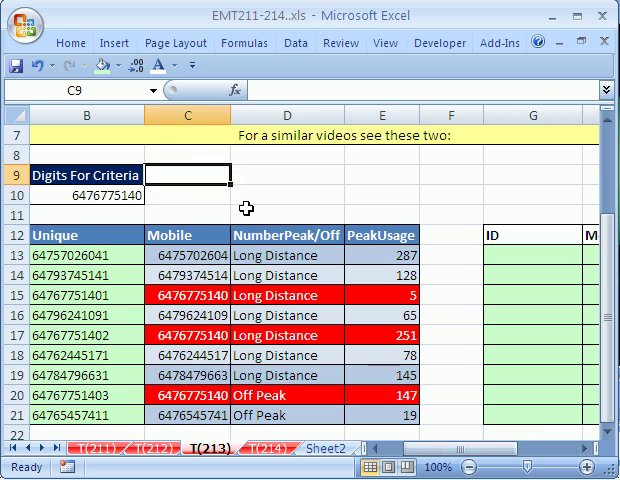
type("Count")
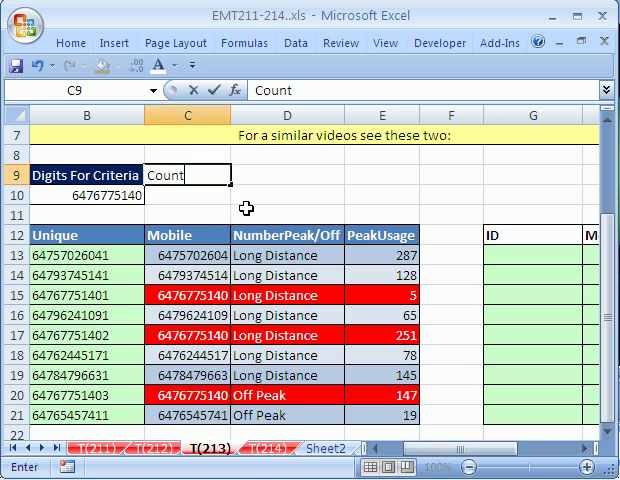
Enter =COUNTIF(C13:C21,B10) in C10 to count the criteria number's matches
type("=cou")
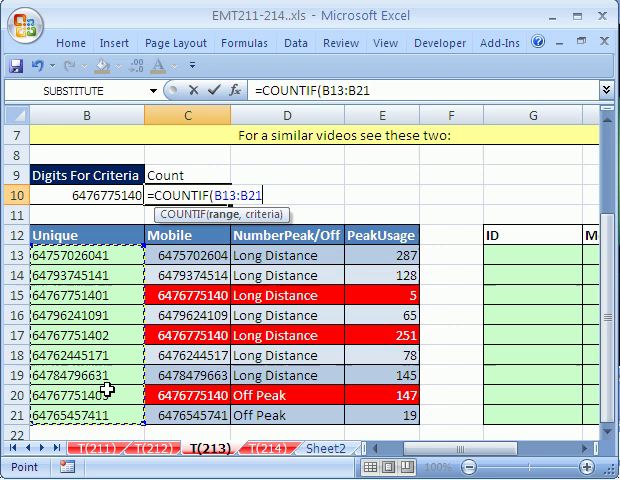
type(",")
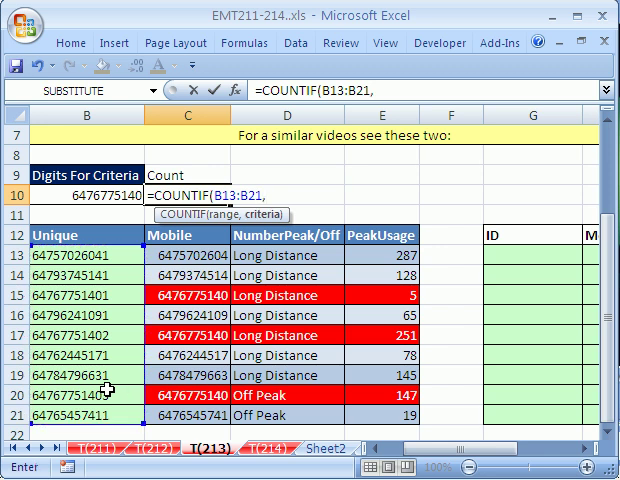
left_click(85, 193)
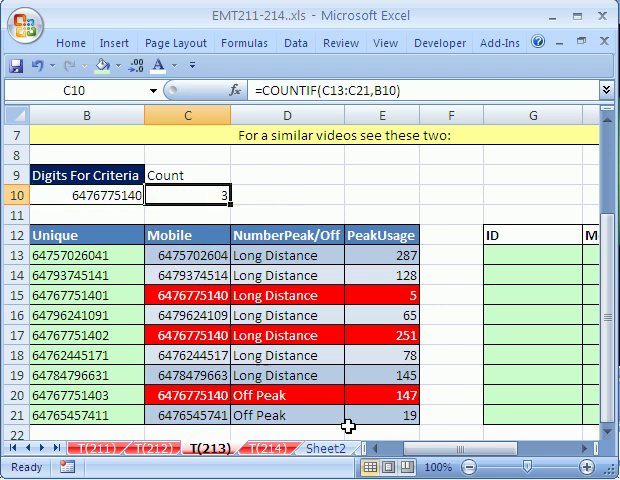
double_click(196, 191)
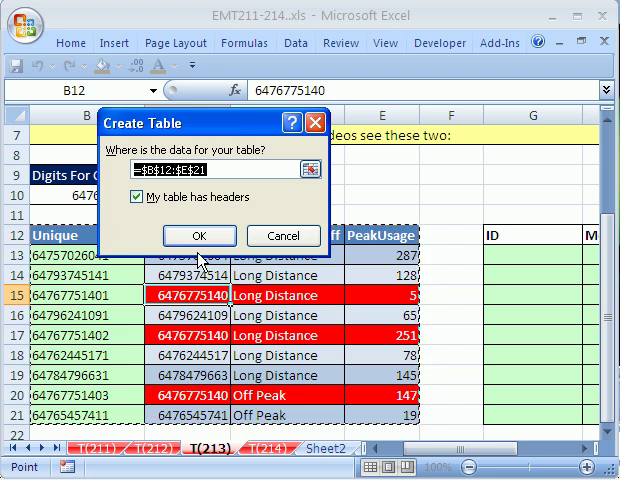
Convert the B12:E21 records into a table with headers
left_click(199, 236)
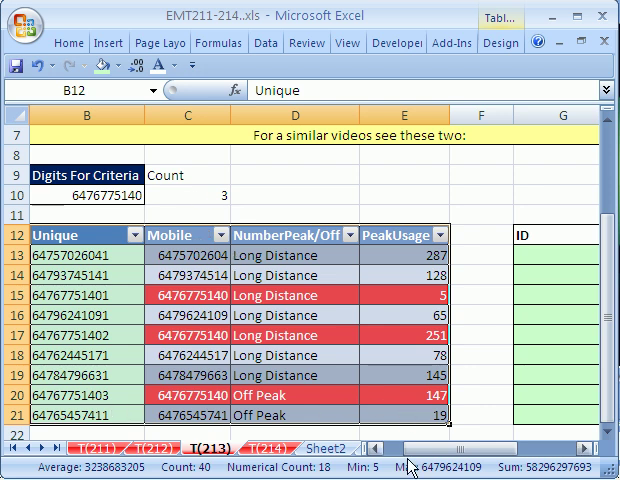
type("=COUNTIF(C13:C21,B10)")
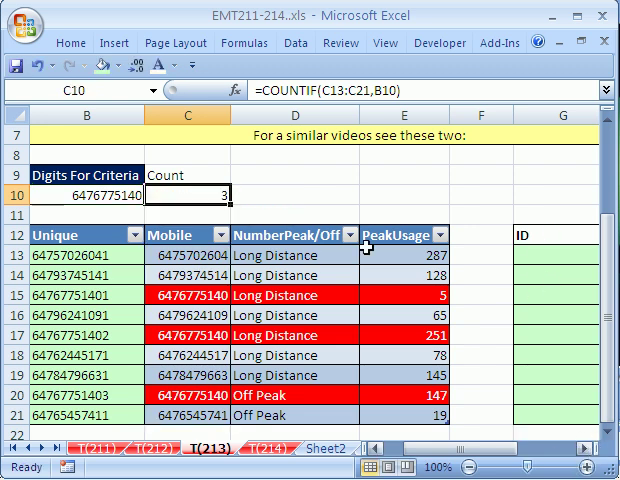
left_click(71, 43)
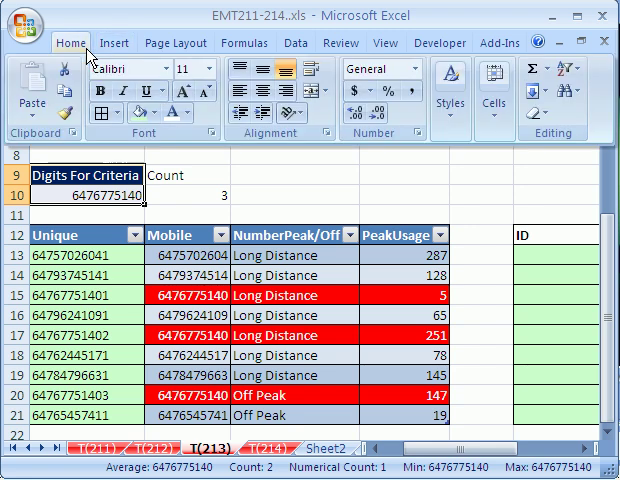
mouse_move(64, 115)
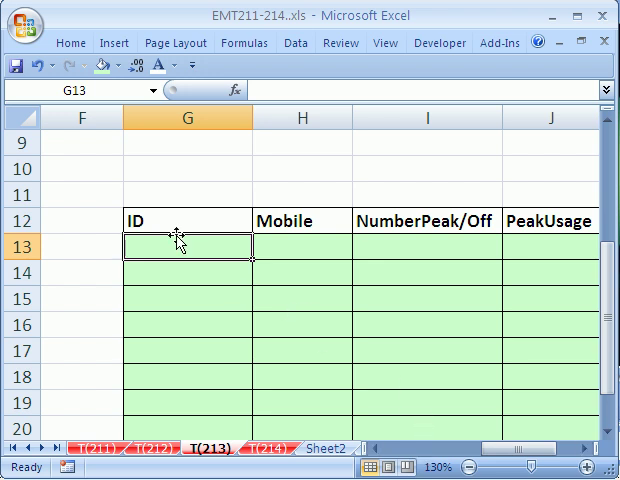
mouse_move(158, 323)
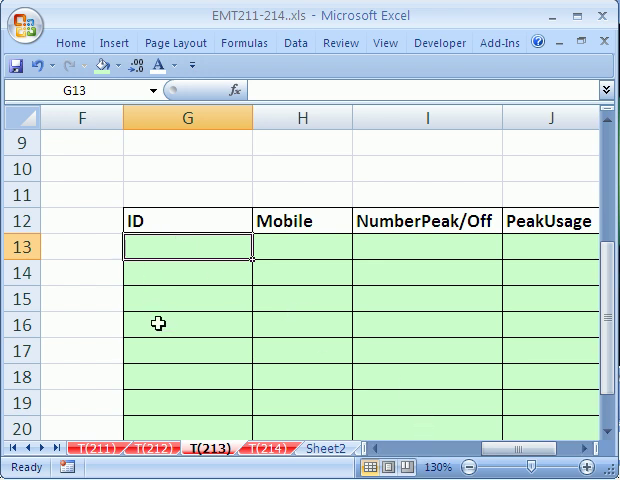
Start the G13 formula with =IF(ROWS(G
type("=")
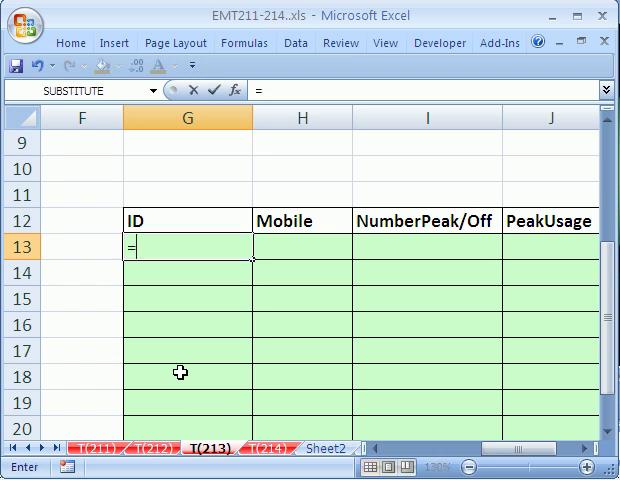
type("IF(r")
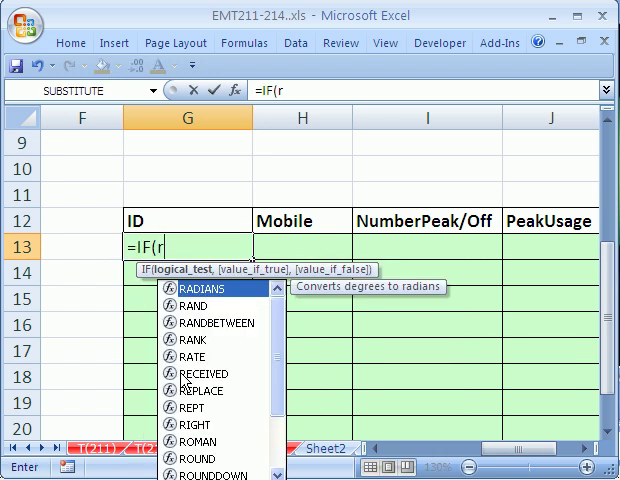
type("ows")
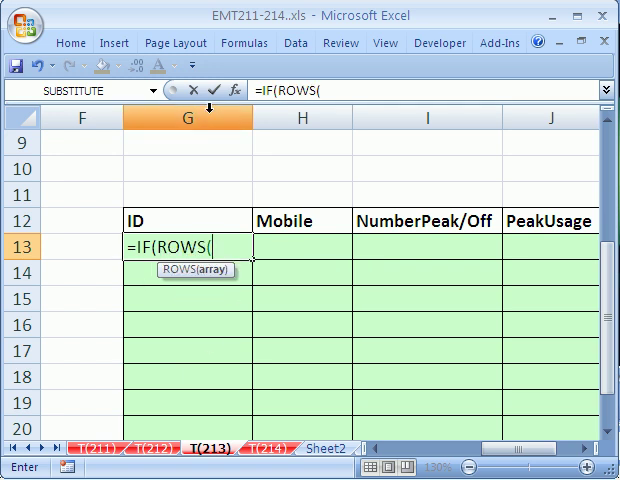
type("G")
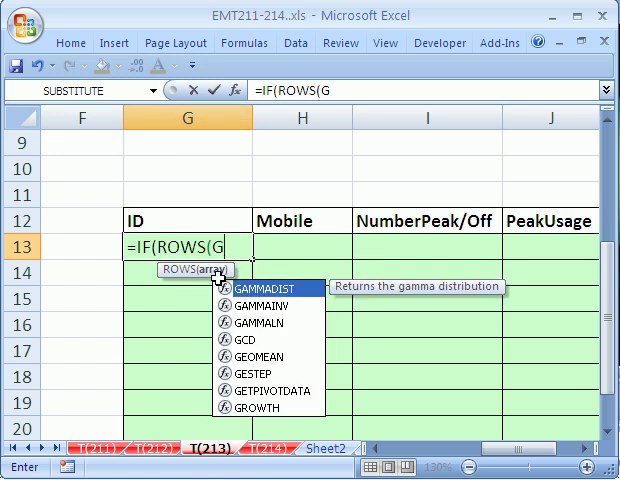
Continue G13 to read IF(ROWS(G$13:G13)<=$C$10,VLOOKUP(
type("$1`3:G13")
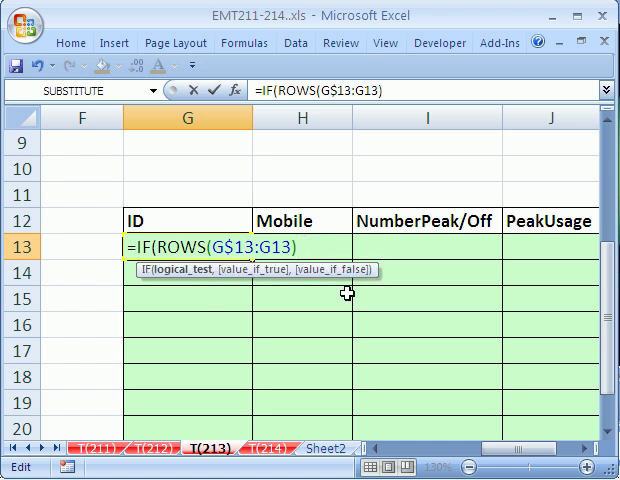
type("<=$C$10")
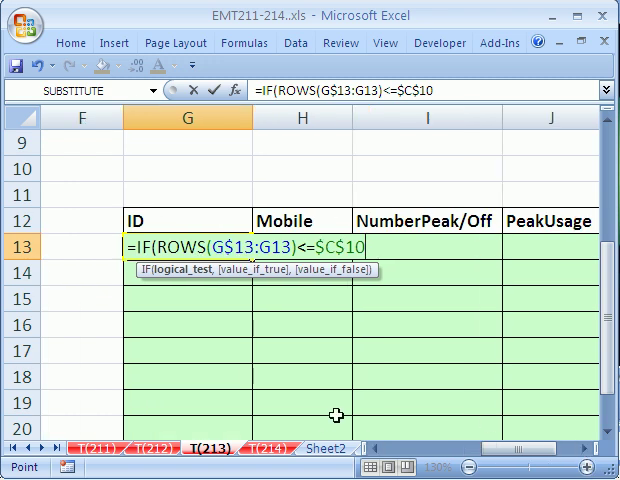
type(",v")
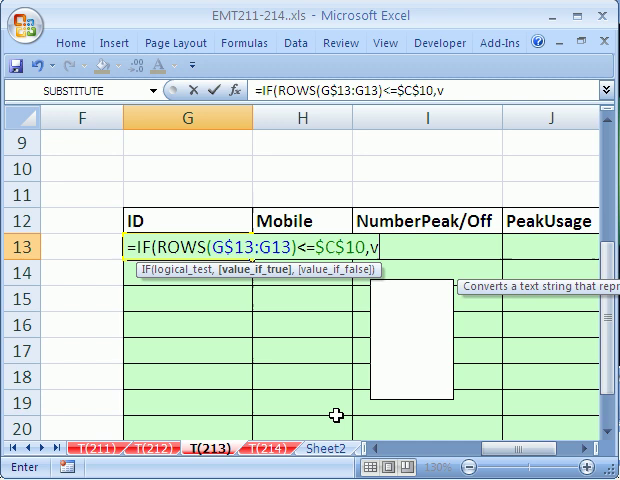
type("VLOOKUP(")
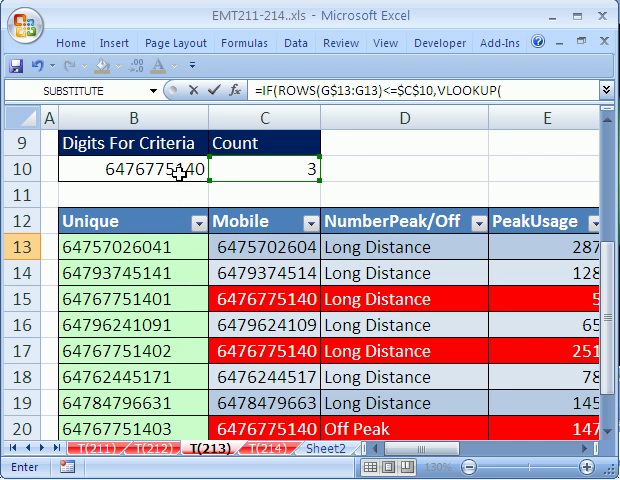
Add $B$10&ROWS(G$13:G13) as the lookup value and Table5 as the table array
scroll("right", 3)
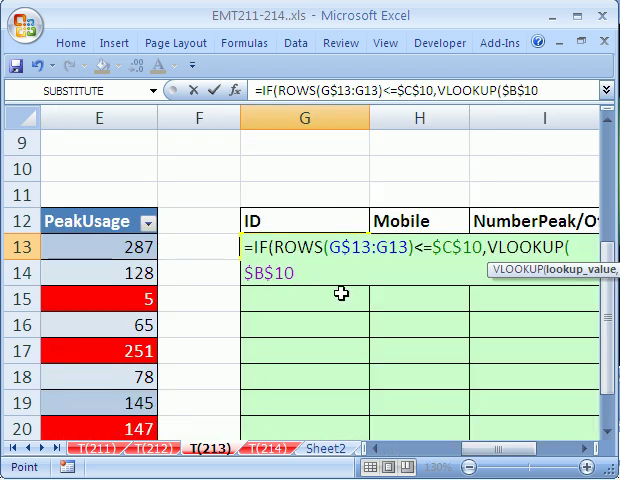
type("&")
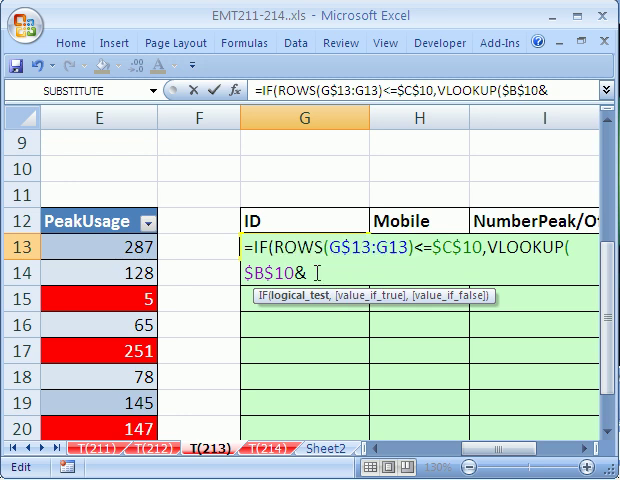
type("ROWS(G$13:G13),")
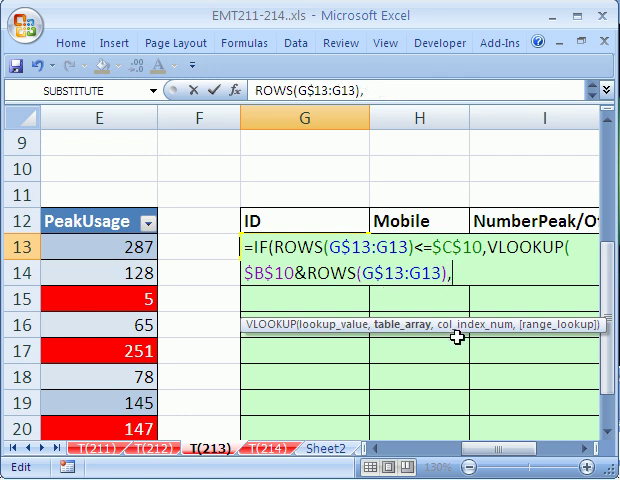
scroll("left", 3)
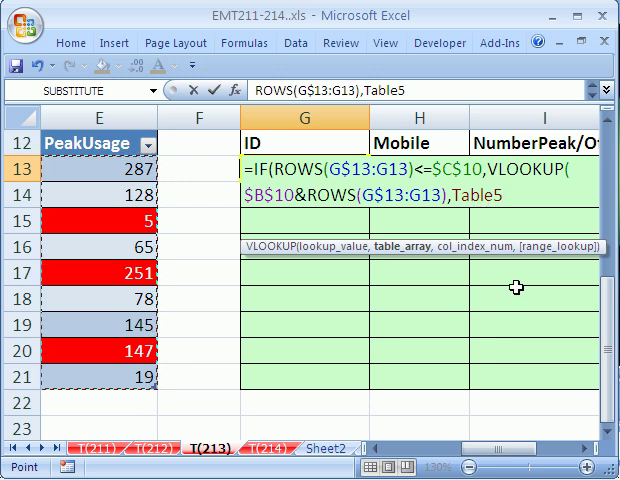
Add COLUMNS($G13:G13) as the VLOOKUP column index
type(",")
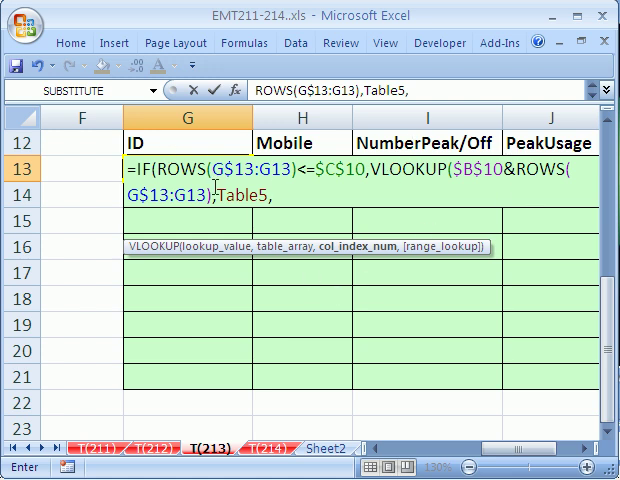
type("col")
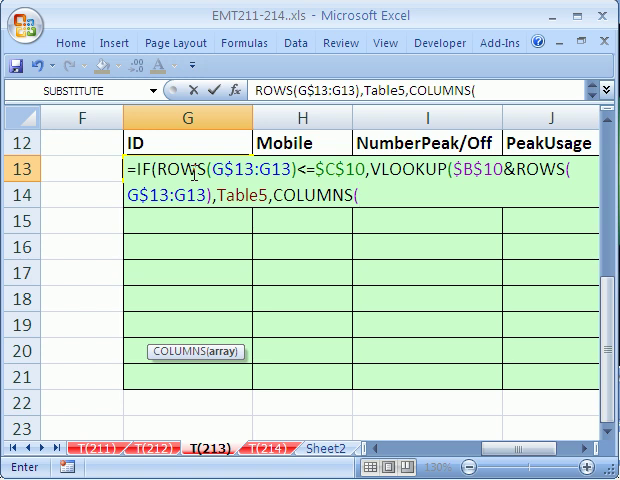
type("$G13:")
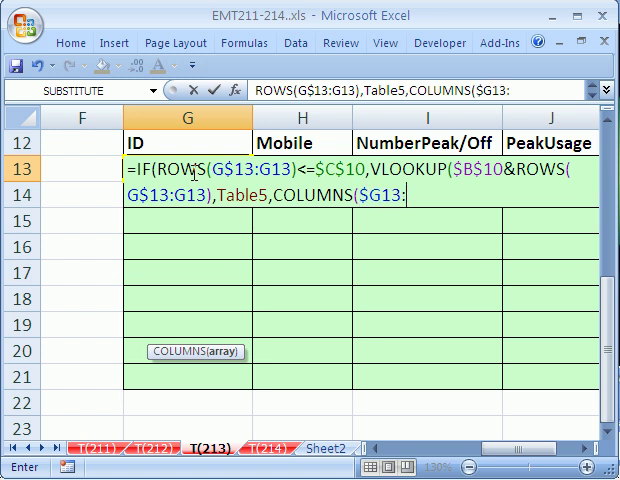
type("G13)")
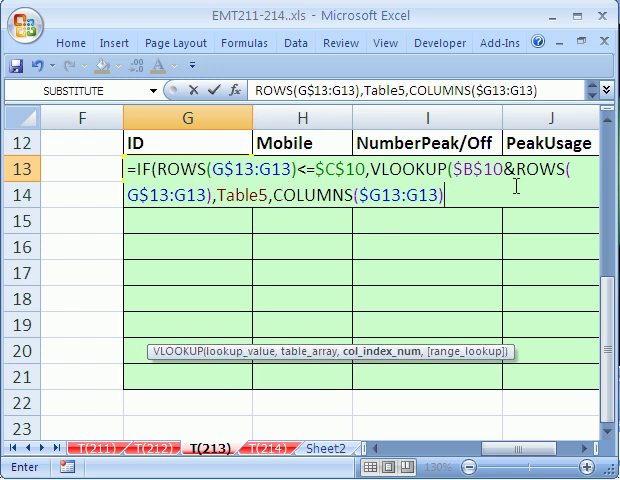
mouse_move(380, 351)
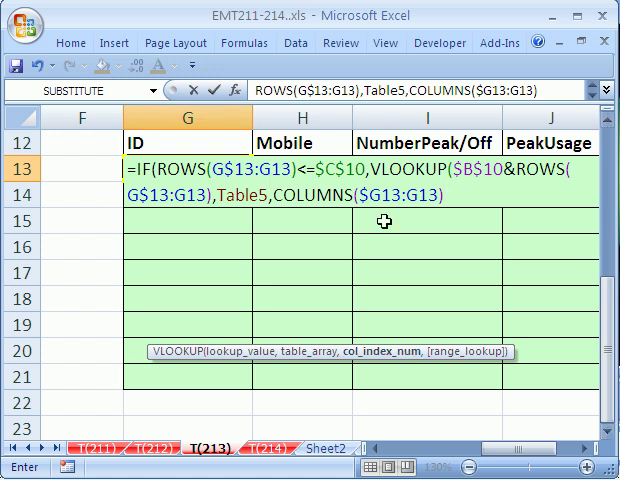
mouse_move(304, 221)
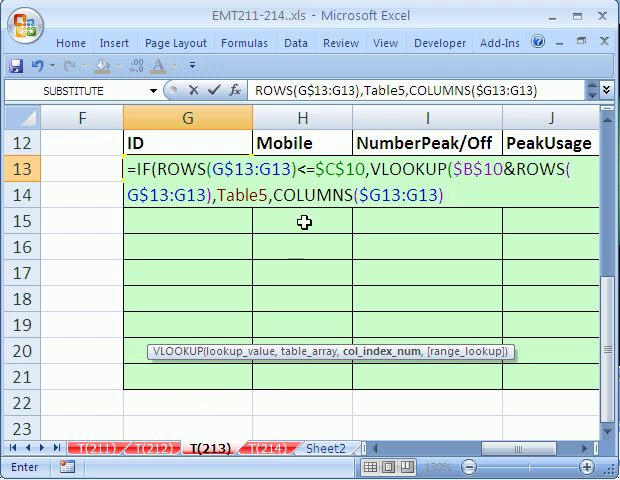
mouse_move(313, 381)
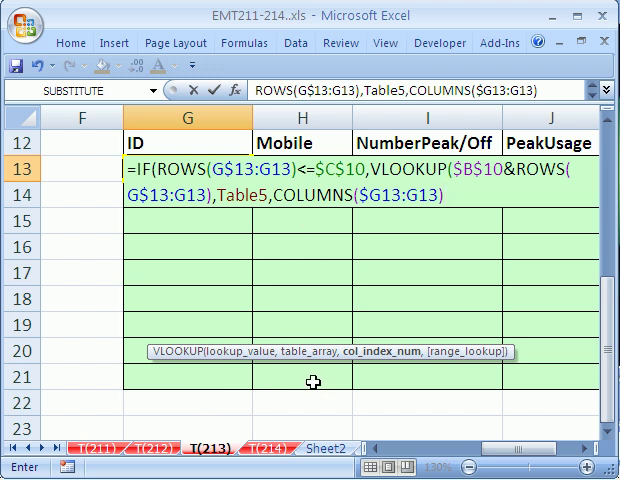
Close the formula with exact match 0 and "" as the IF false result
type(",0")
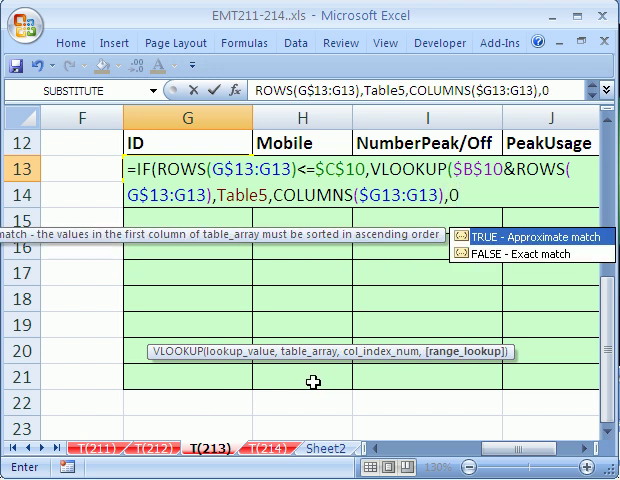
mouse_move(515, 249)
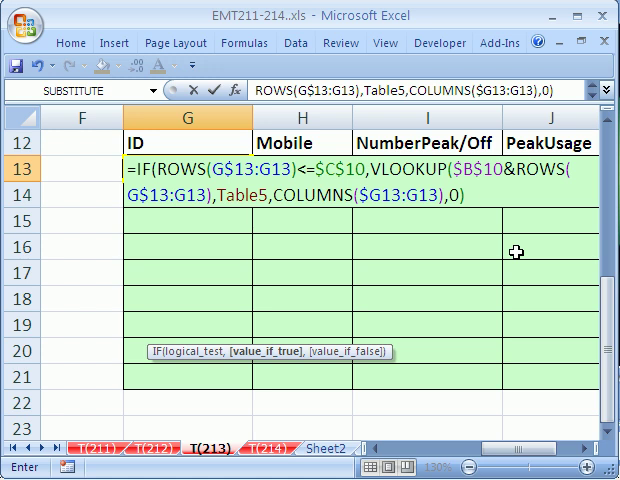
mouse_move(139, 356)
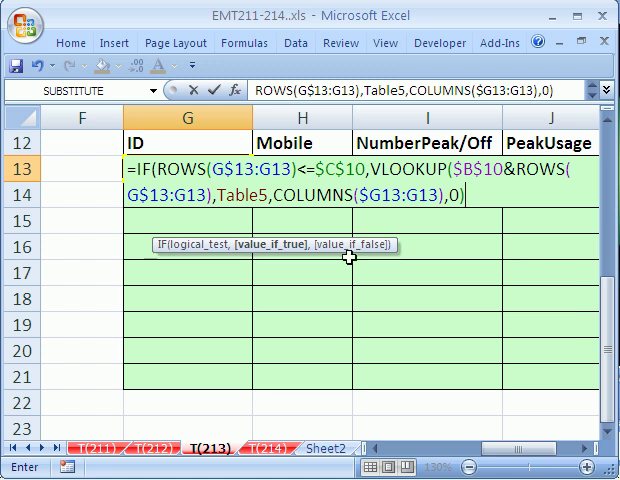
type(",\"\"")
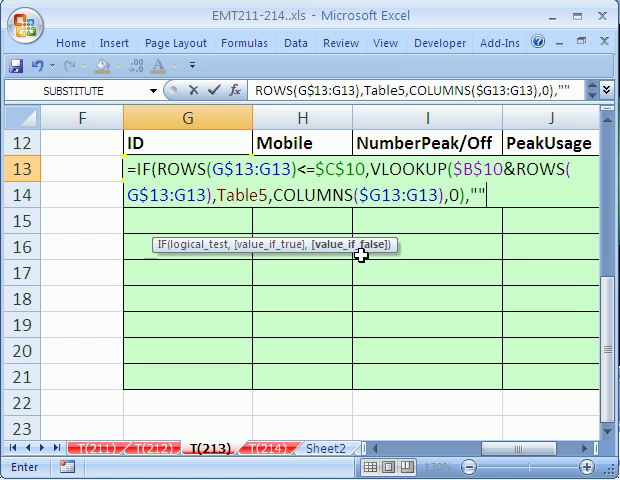
type(")")
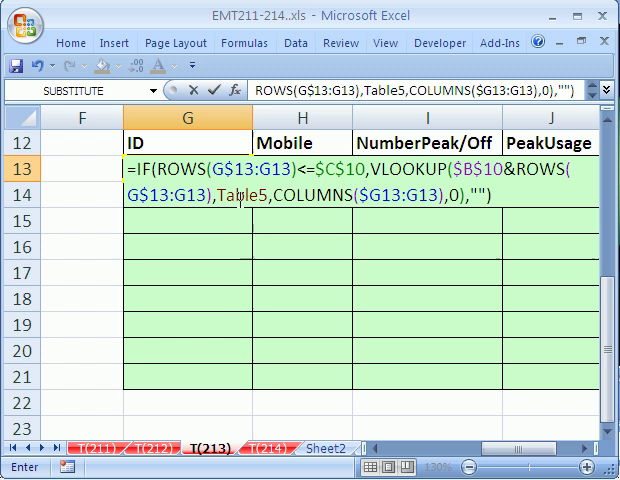
mouse_move(332, 215)
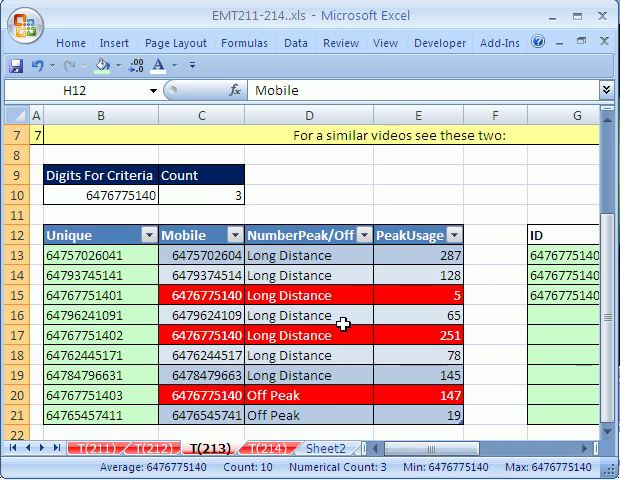
mouse_move(390, 410)
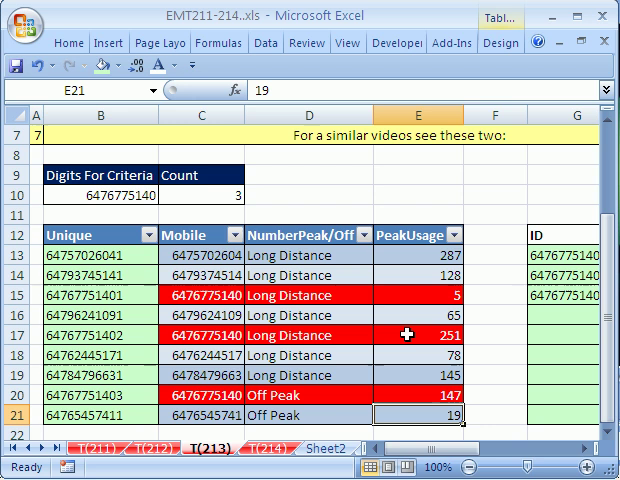
mouse_move(430, 417)
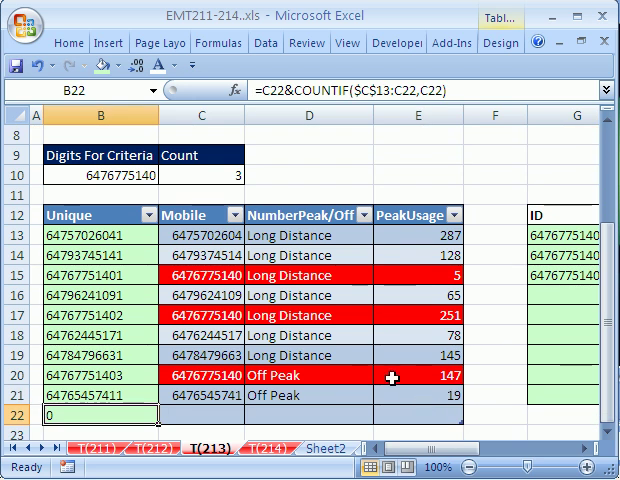
mouse_move(98, 271)
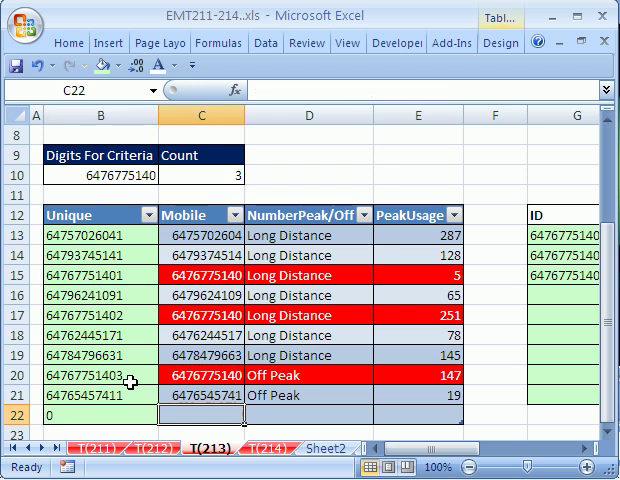
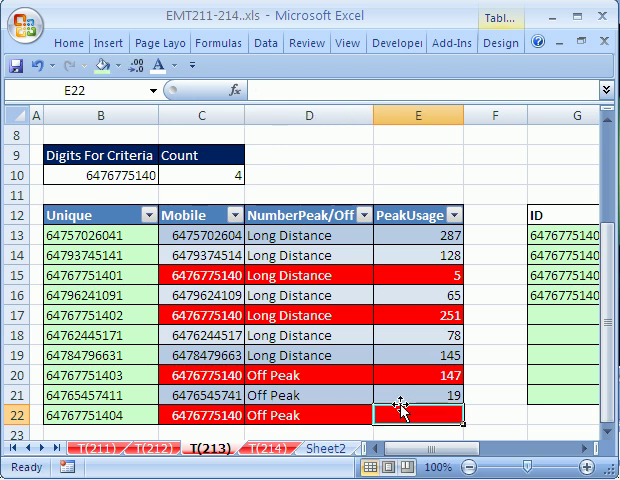
type("500")
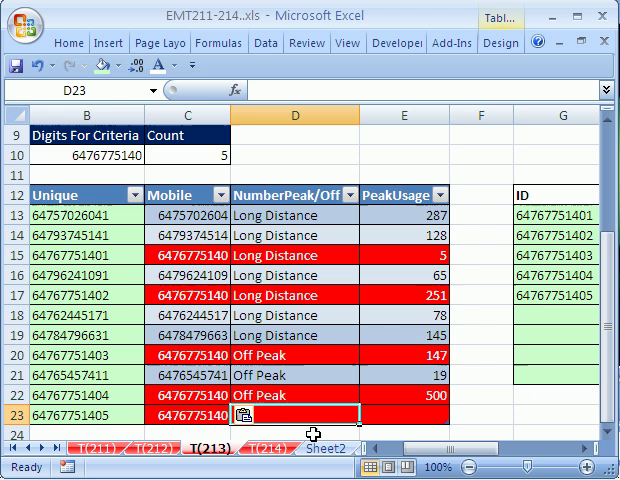
type("Long Distance")
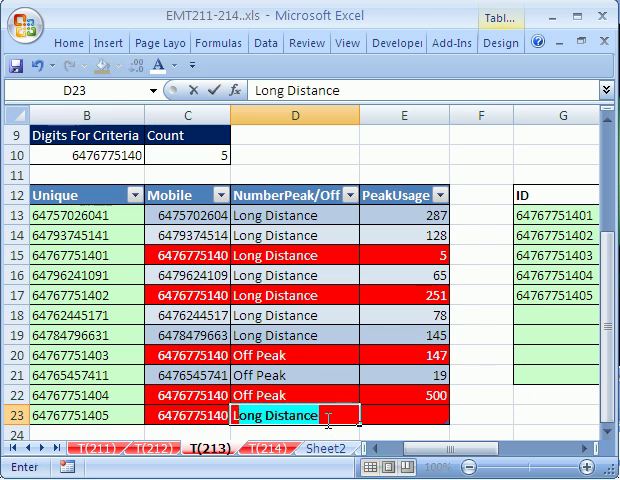
left_click(398, 413)
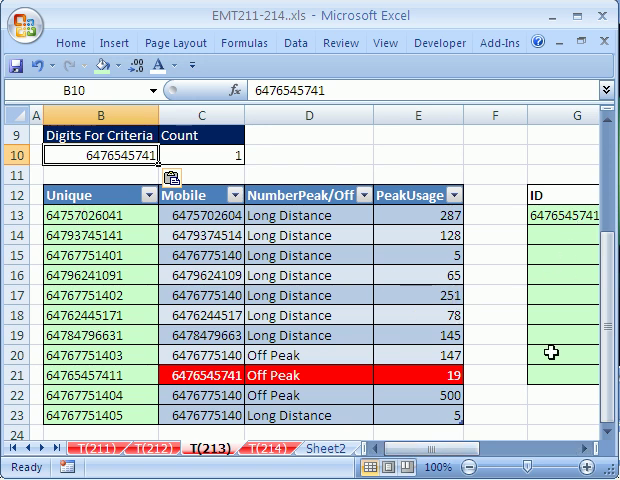
scroll("right", 3)
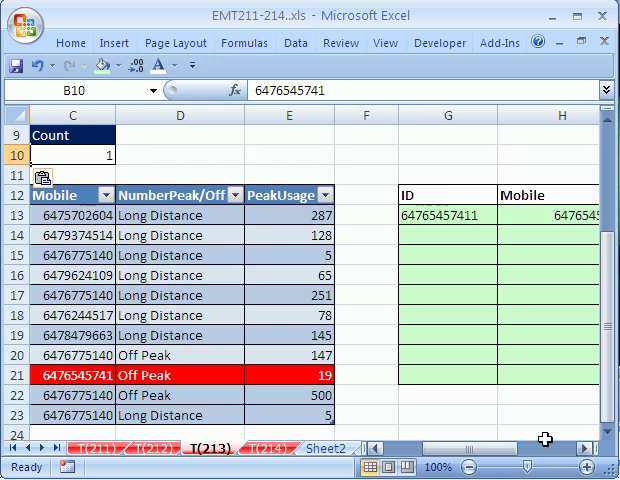